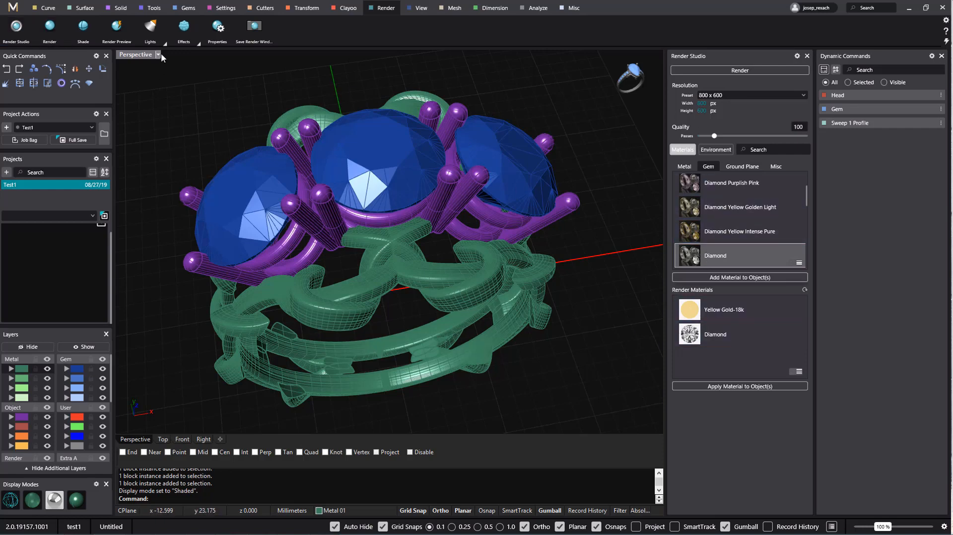
# Switch the Perspective viewport to Raytraced display mode
pyautogui.click(157, 54)
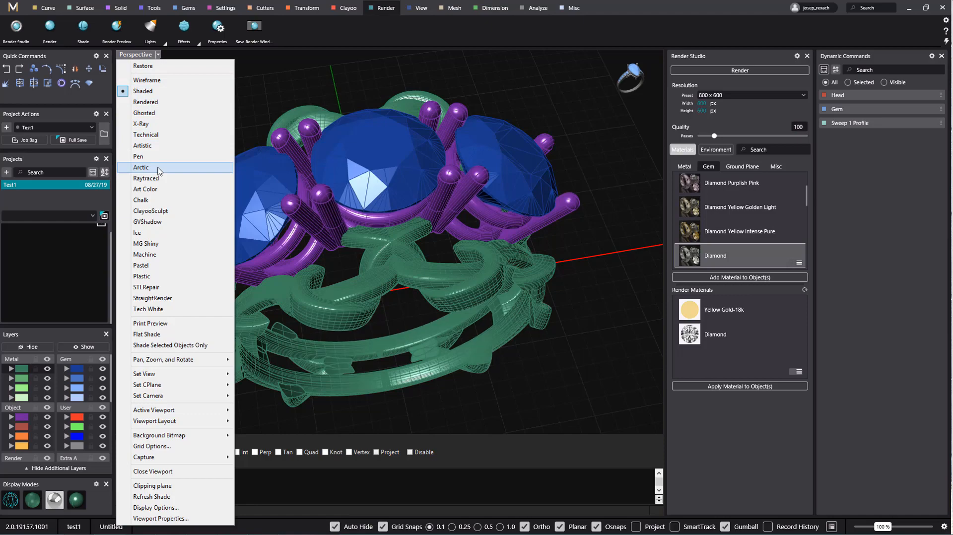
pyautogui.click(147, 178)
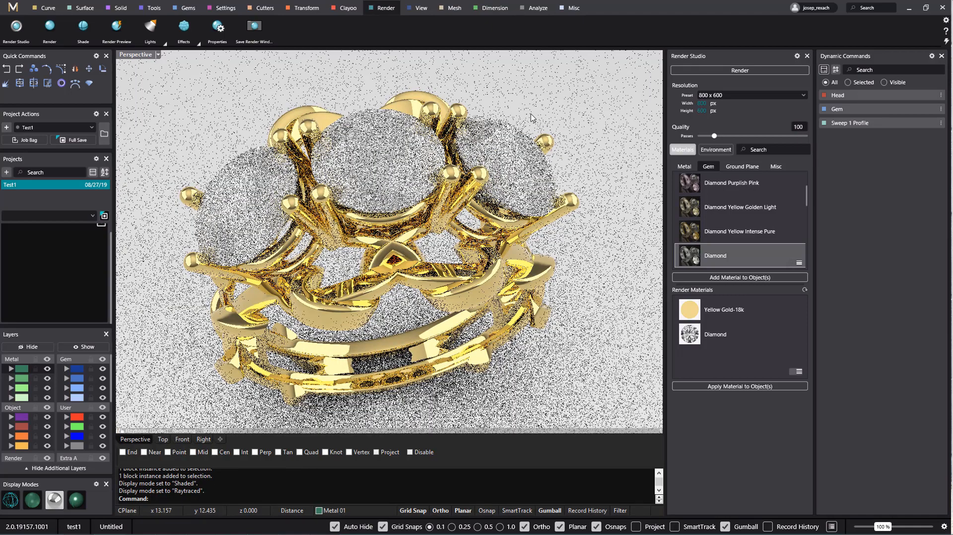
pyautogui.click(684, 166)
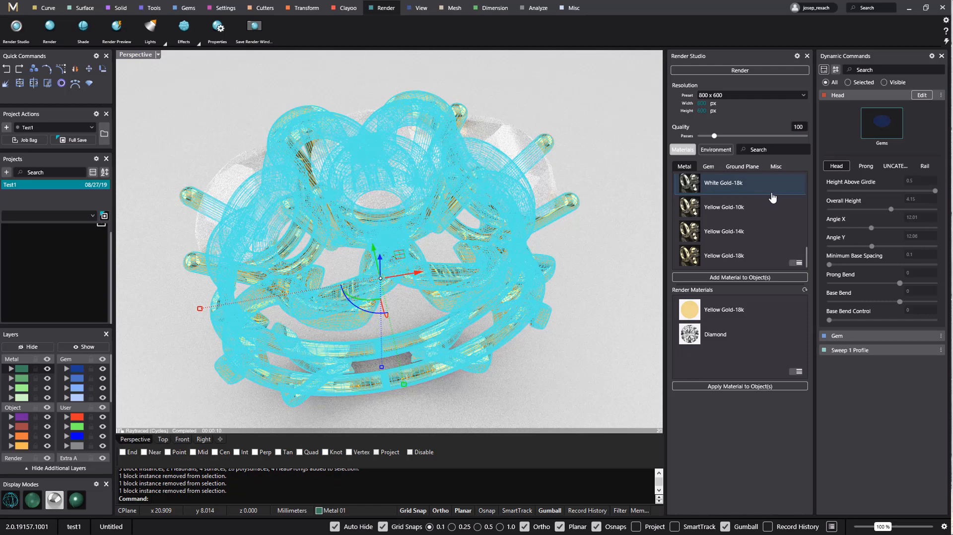
pyautogui.moveTo(747, 197)
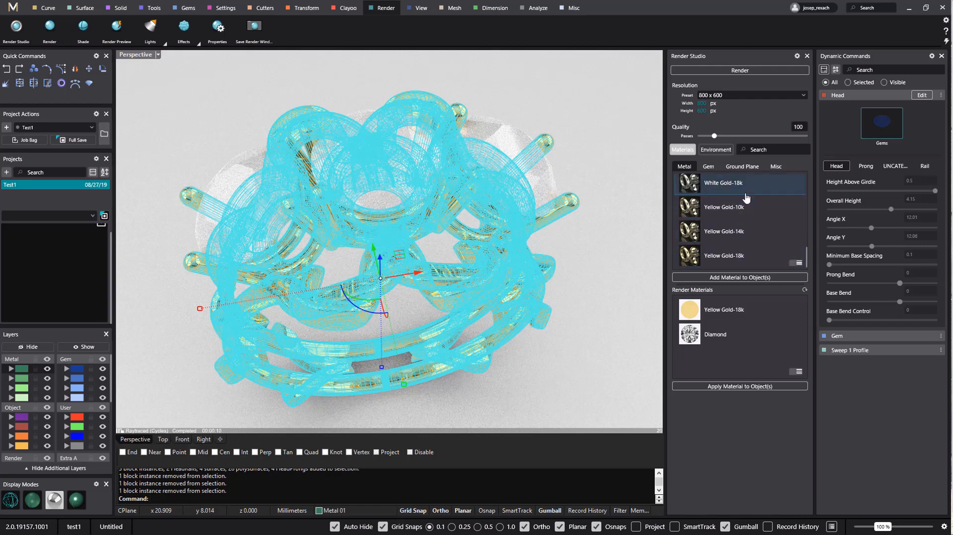
# Apply White Gold-18k to the ring metal and deselect to view it
pyautogui.click(740, 259)
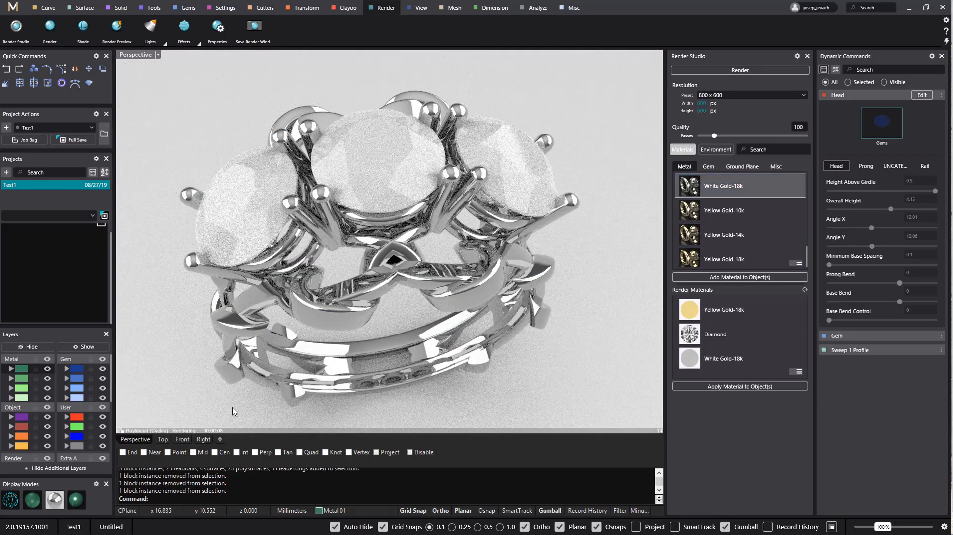
pyautogui.click(839, 95)
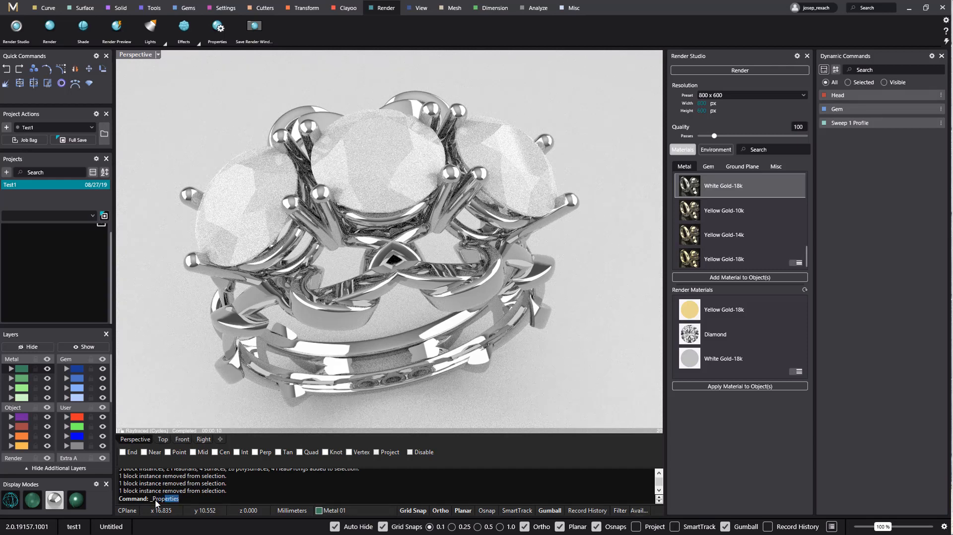
# Run _Properties and show the Rendering settings page
pyautogui.write('Properties')
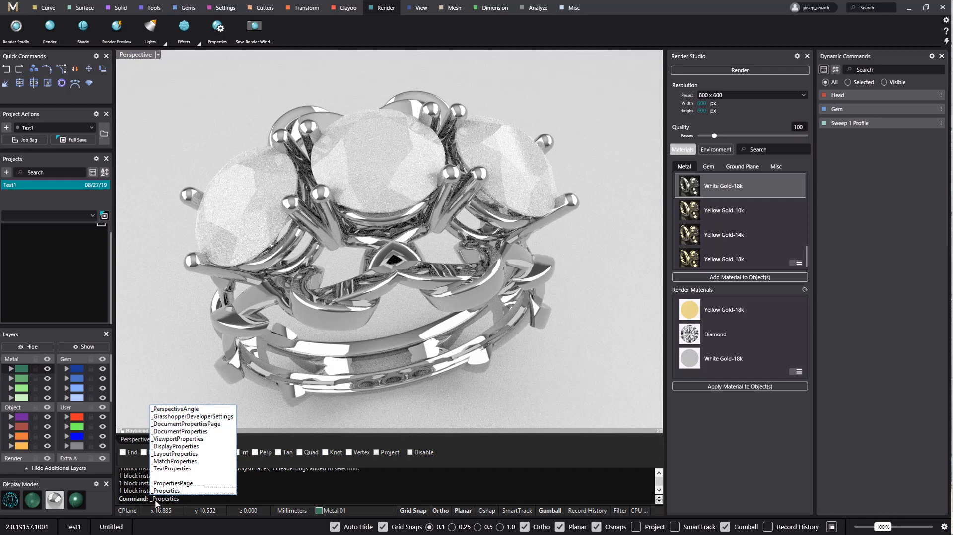
pyautogui.click(165, 491)
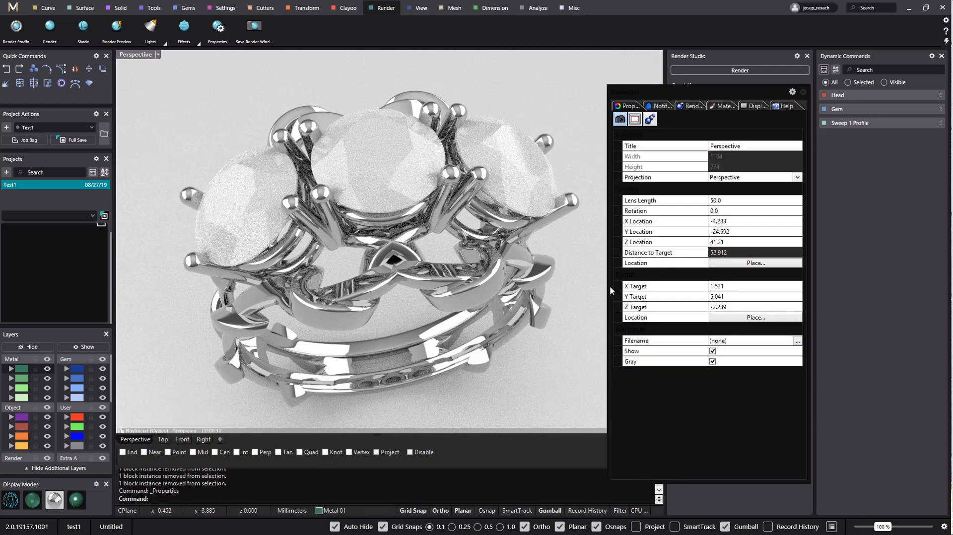
pyautogui.click(690, 105)
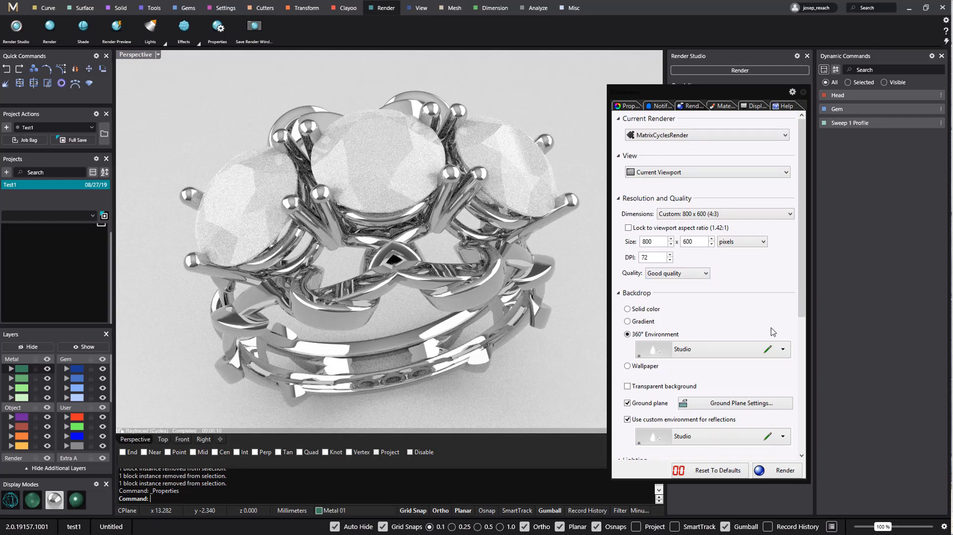
pyautogui.moveTo(785, 353)
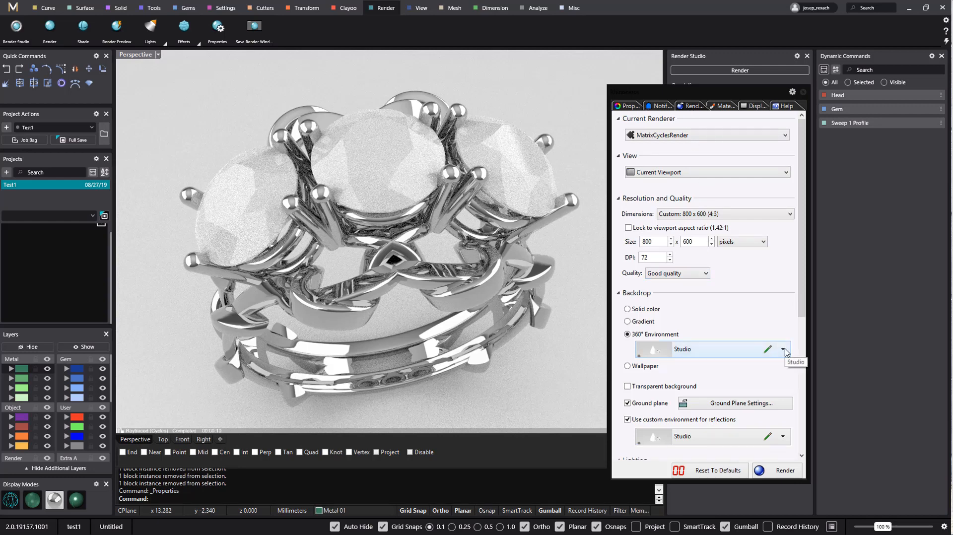
# Edit the Studio 360° environment to use diamond.jpg as its background image
pyautogui.click(783, 349)
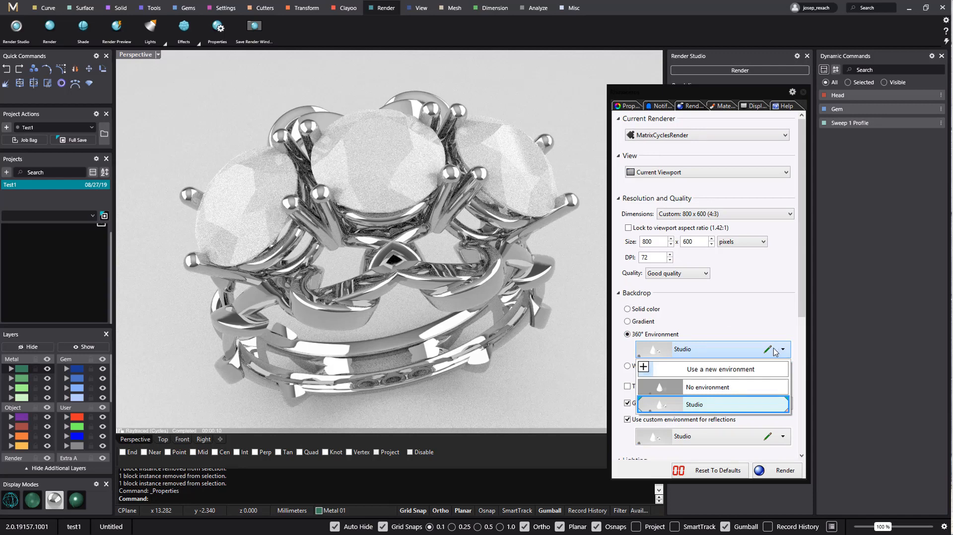
pyautogui.click(767, 349)
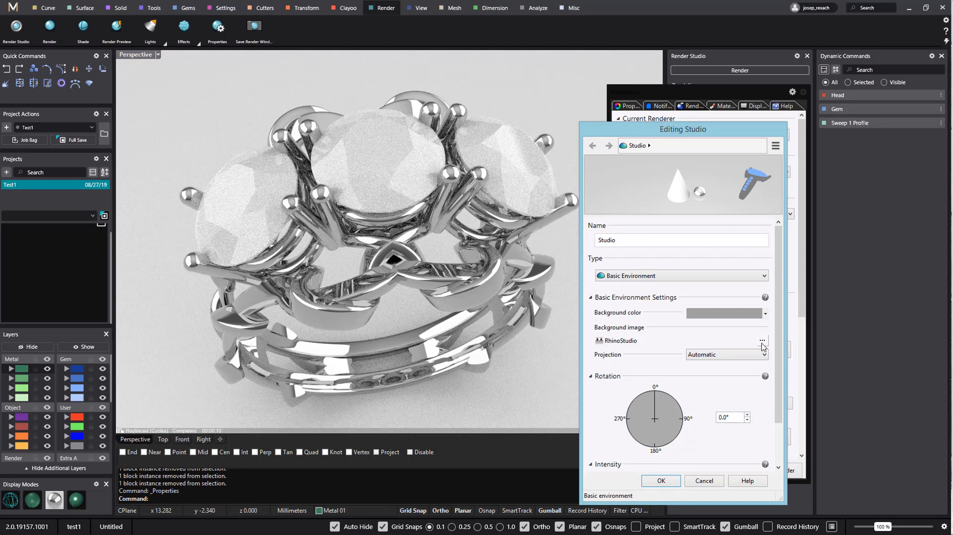
pyautogui.click(763, 340)
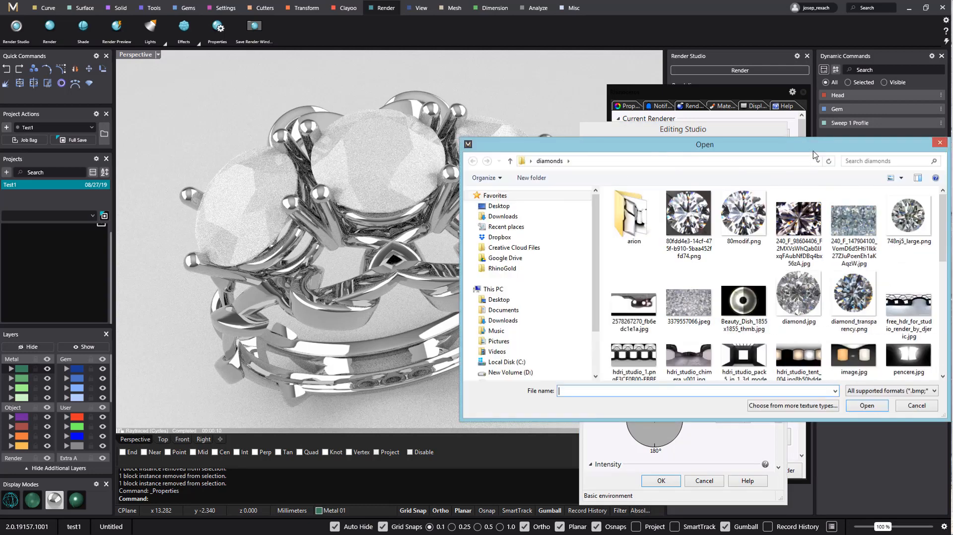
pyautogui.click(798, 298)
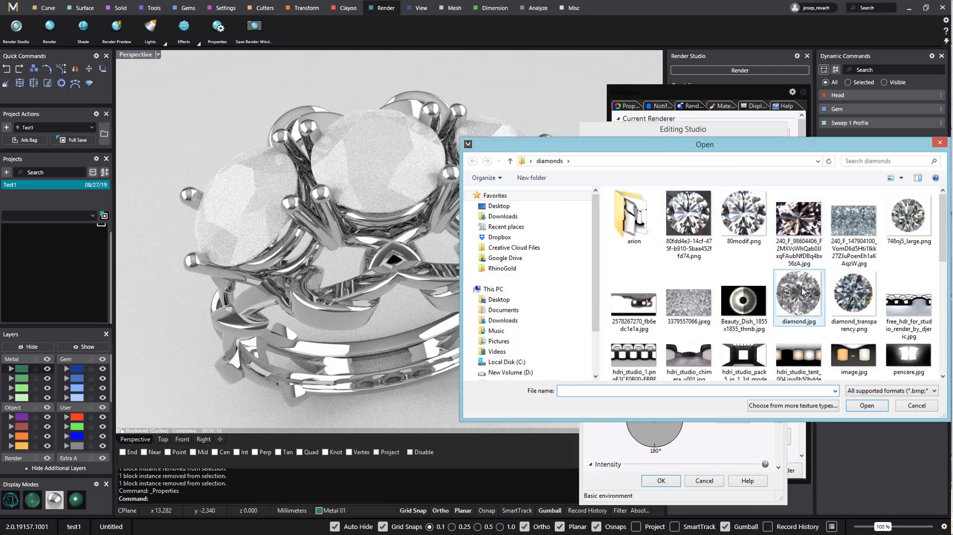
pyautogui.click(798, 297)
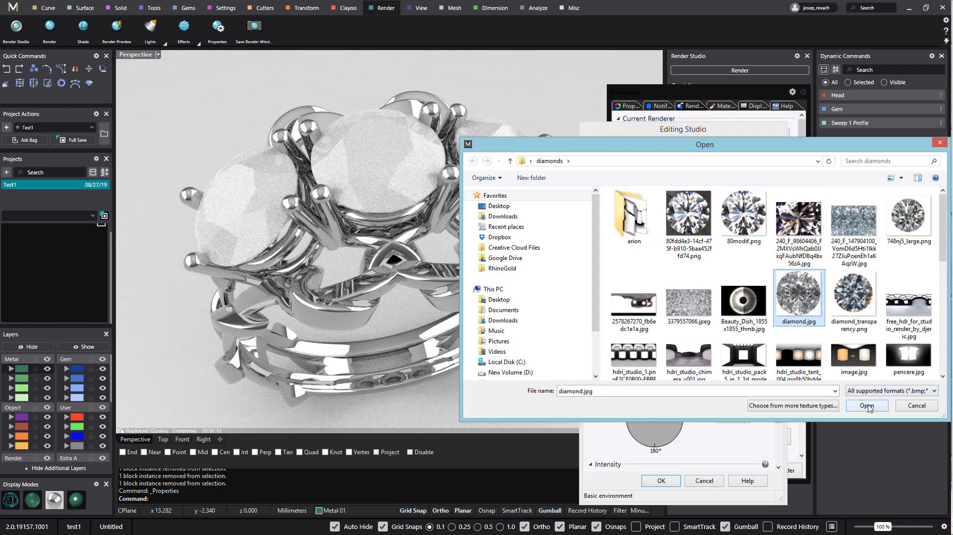
pyautogui.click(865, 406)
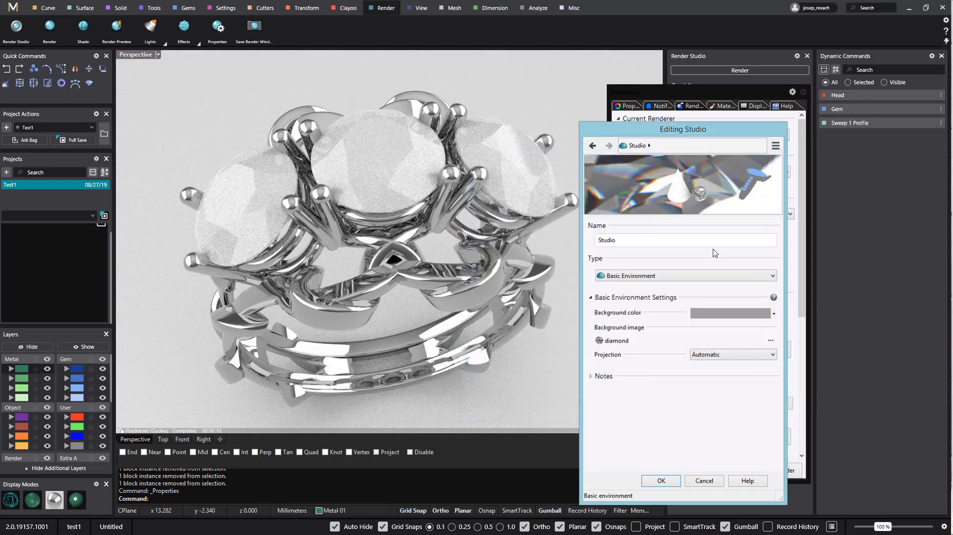
pyautogui.moveTo(661, 493)
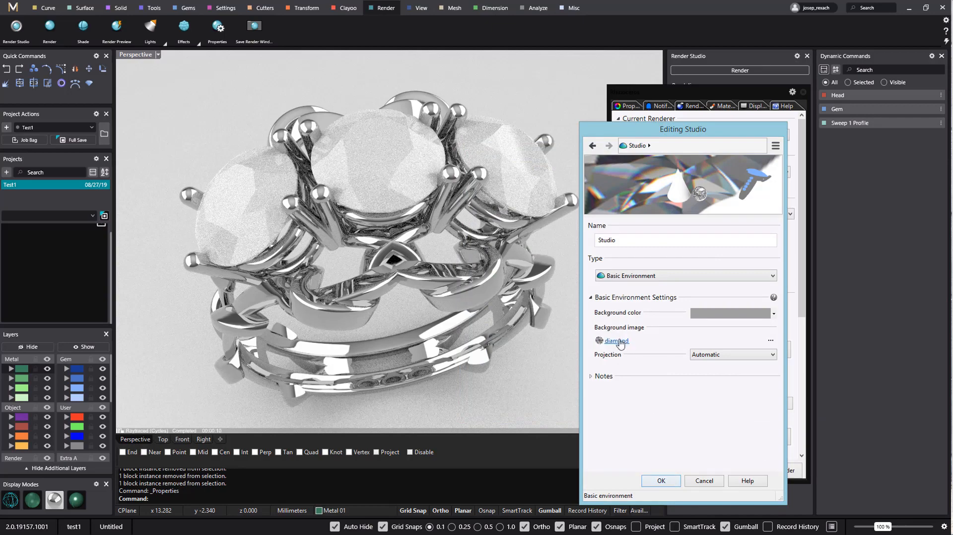
pyautogui.click(660, 481)
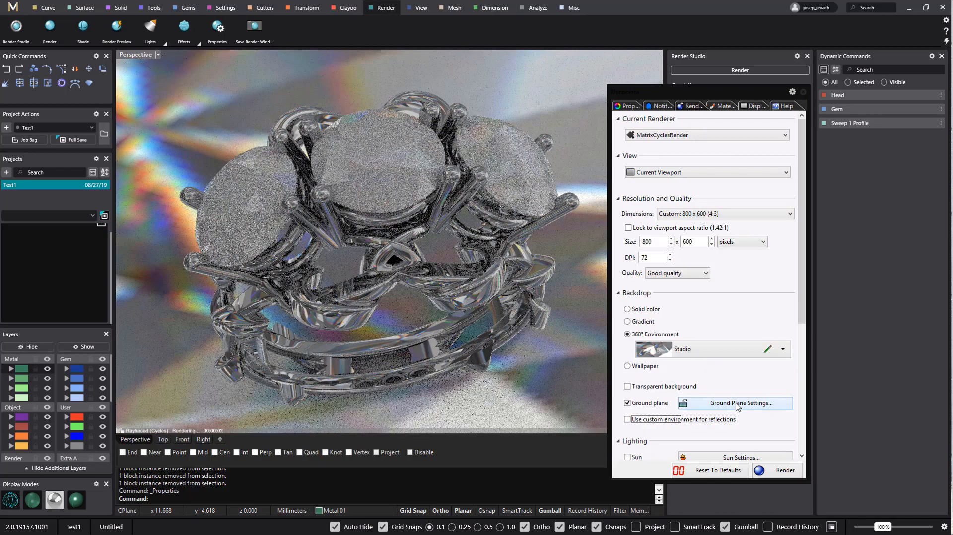
# Enable the ground plane with the default plaster material
pyautogui.click(740, 403)
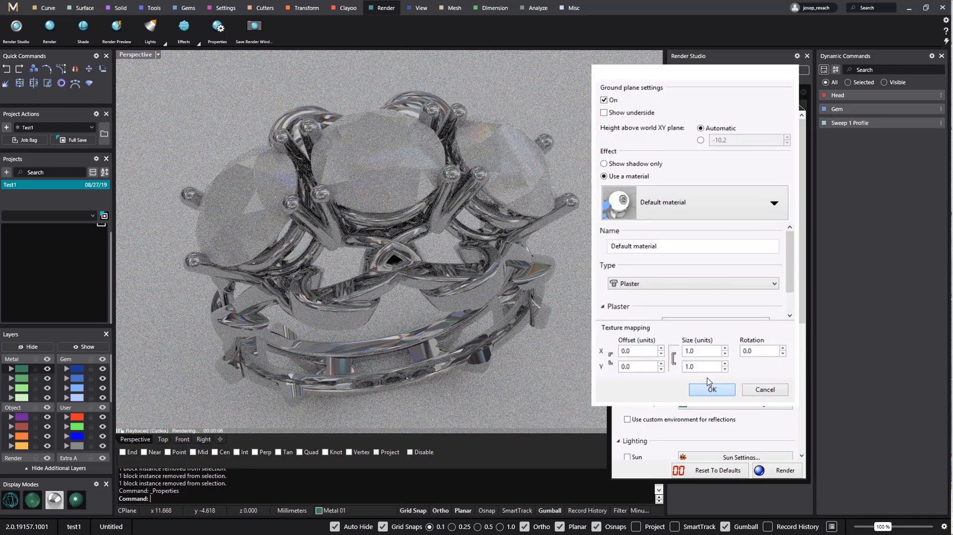
pyautogui.click(712, 390)
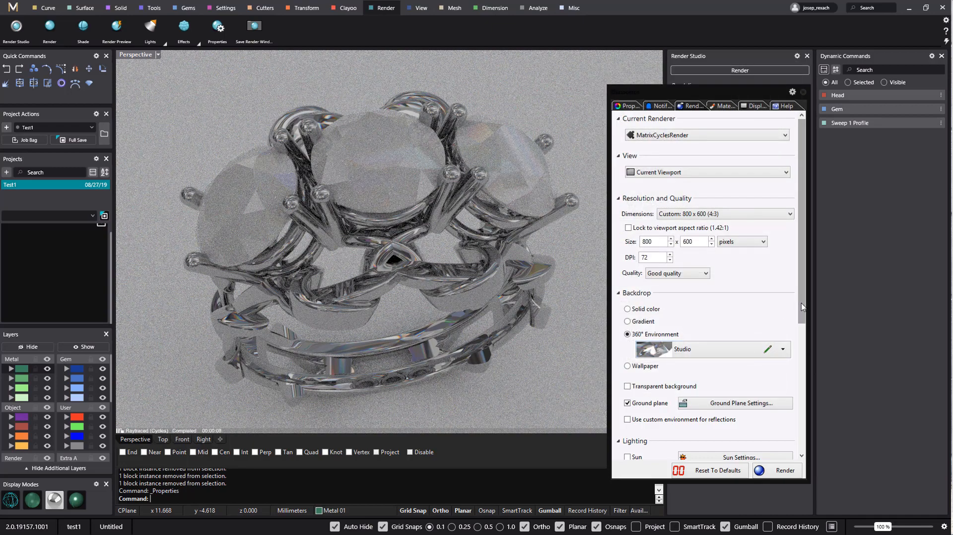
# Set the skylight environment to a new MtMonadnock NH.renv environment
pyautogui.scroll(-3)
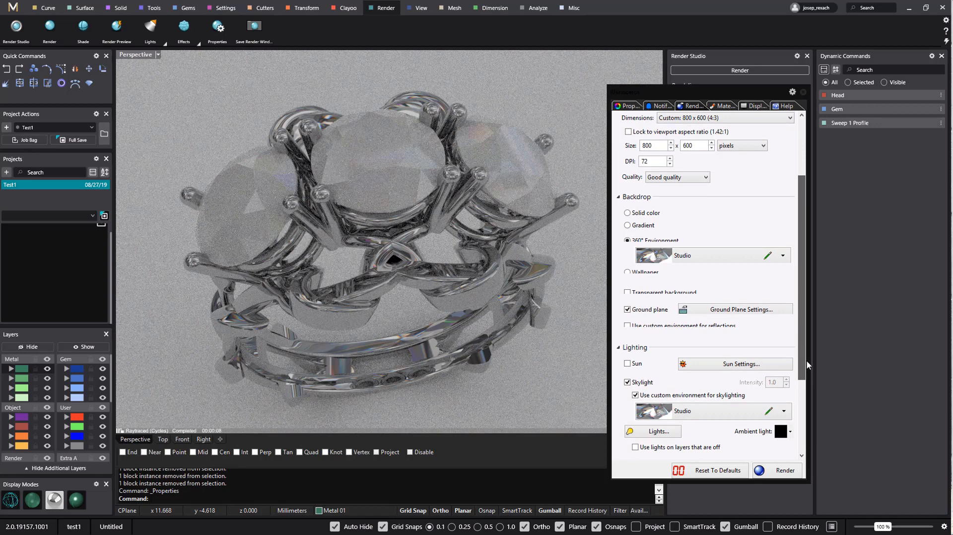
pyautogui.scroll(-3)
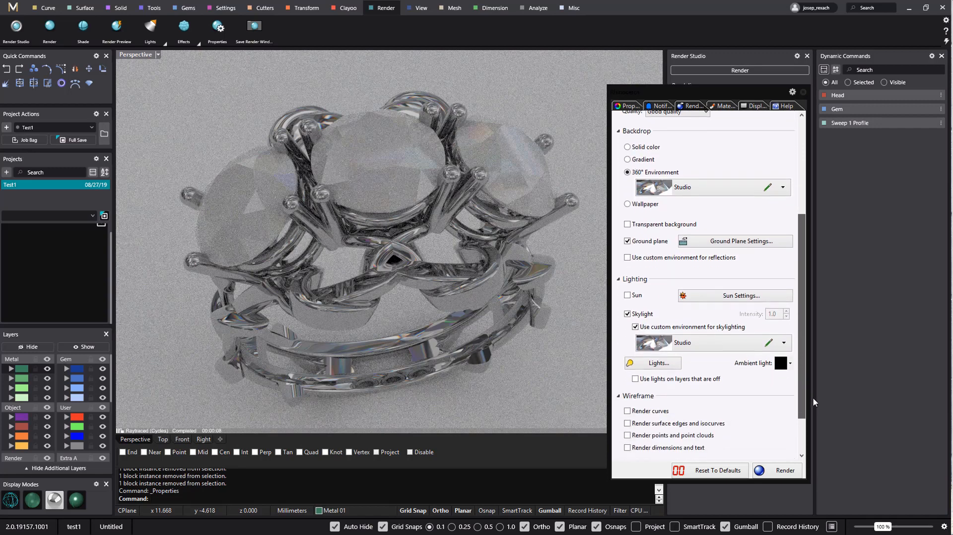
pyautogui.moveTo(785, 346)
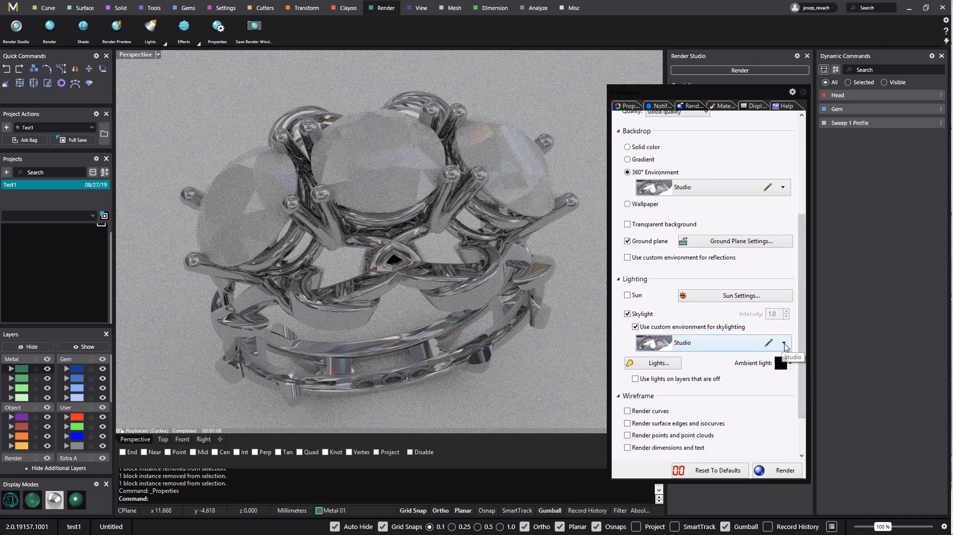
pyautogui.click(785, 343)
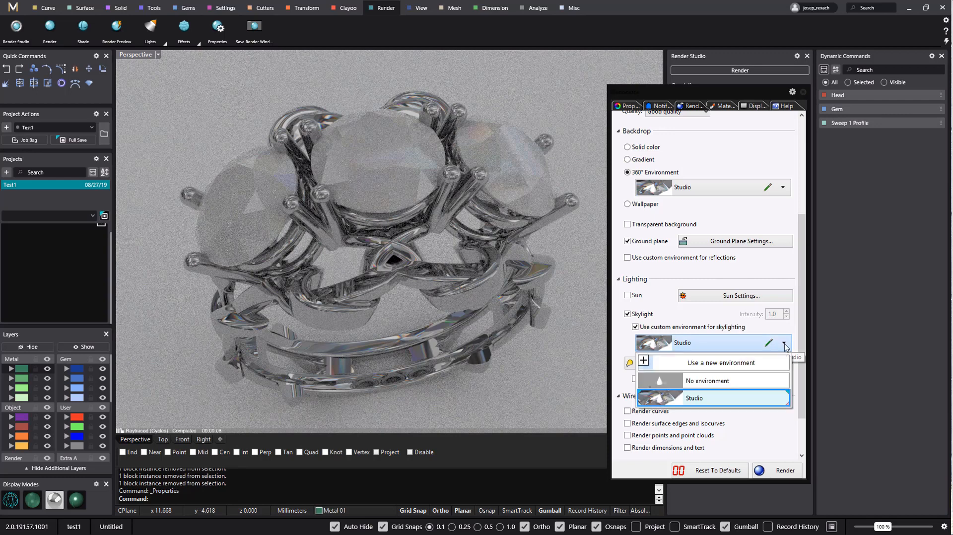
pyautogui.moveTo(755, 363)
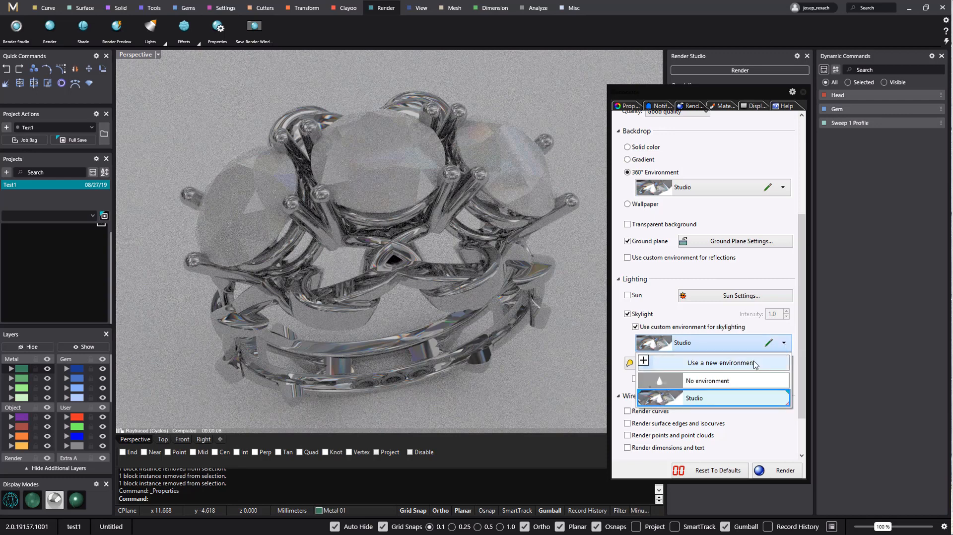
pyautogui.click(709, 362)
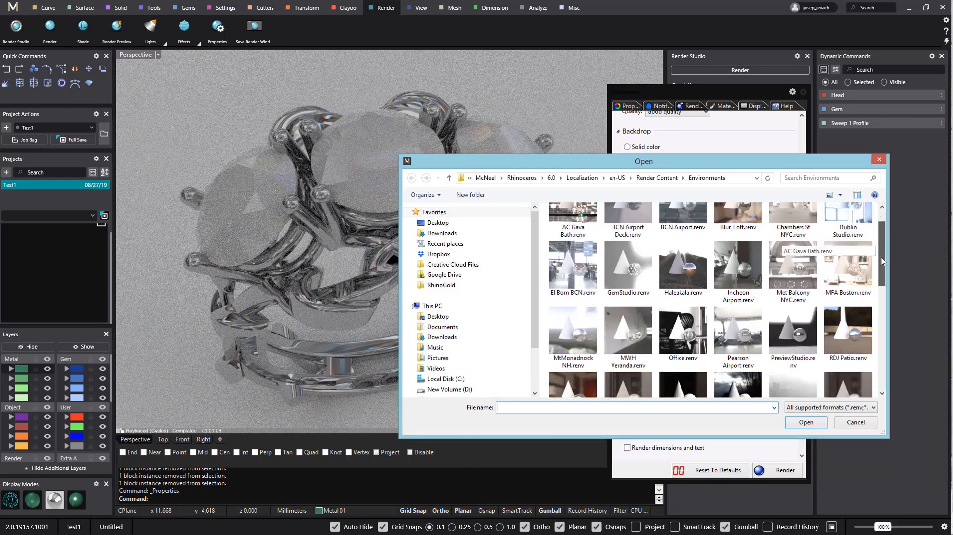
pyautogui.scroll(-3)
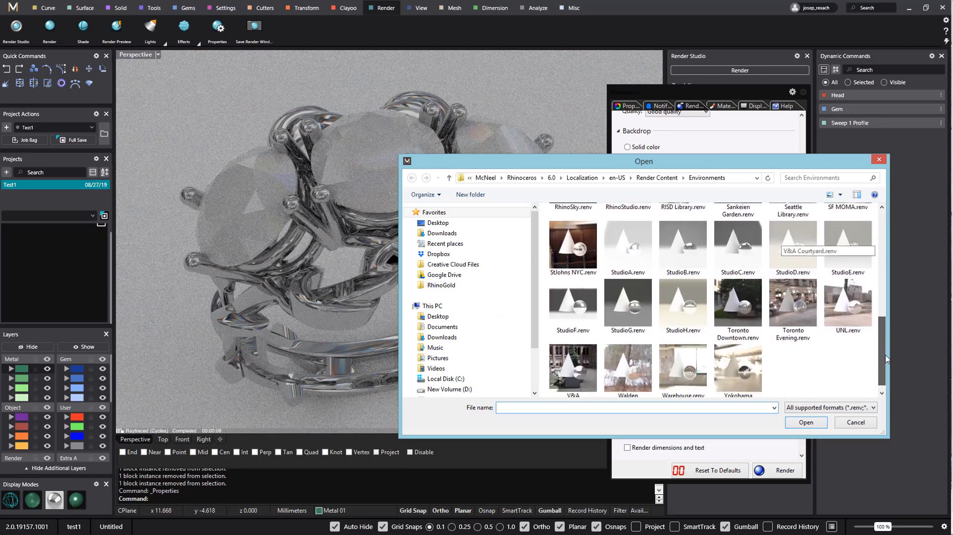
pyautogui.click(805, 422)
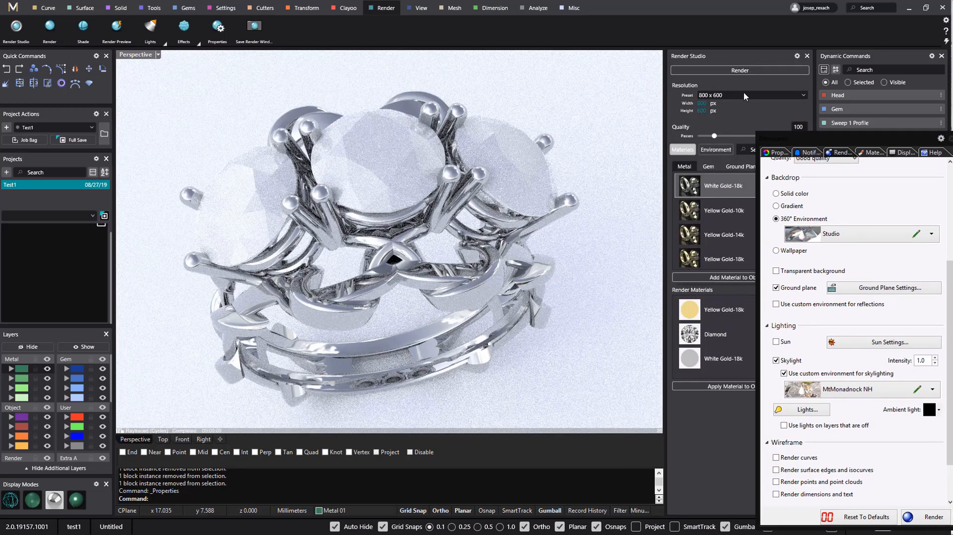
# Start the Cycles render of the white gold three-stone ring
pyautogui.click(740, 70)
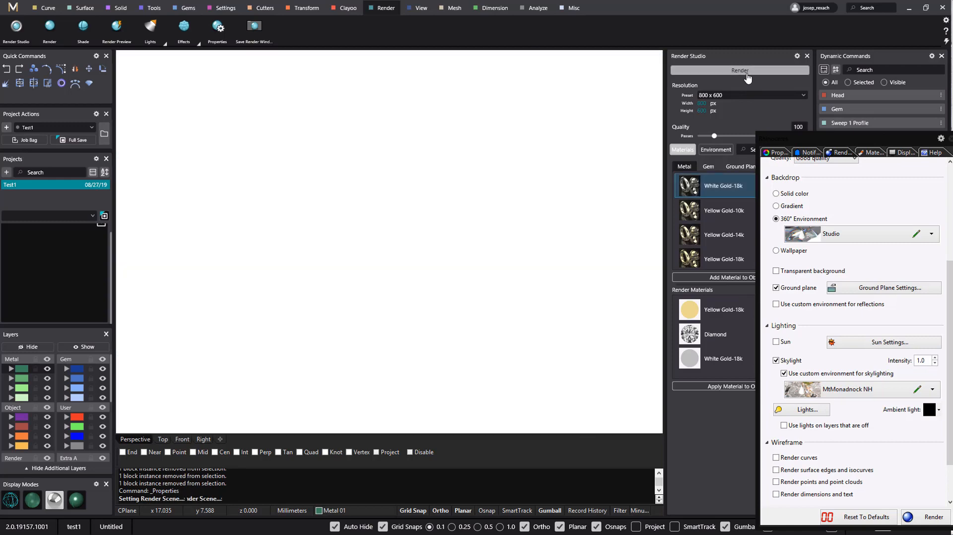
pyautogui.click(740, 70)
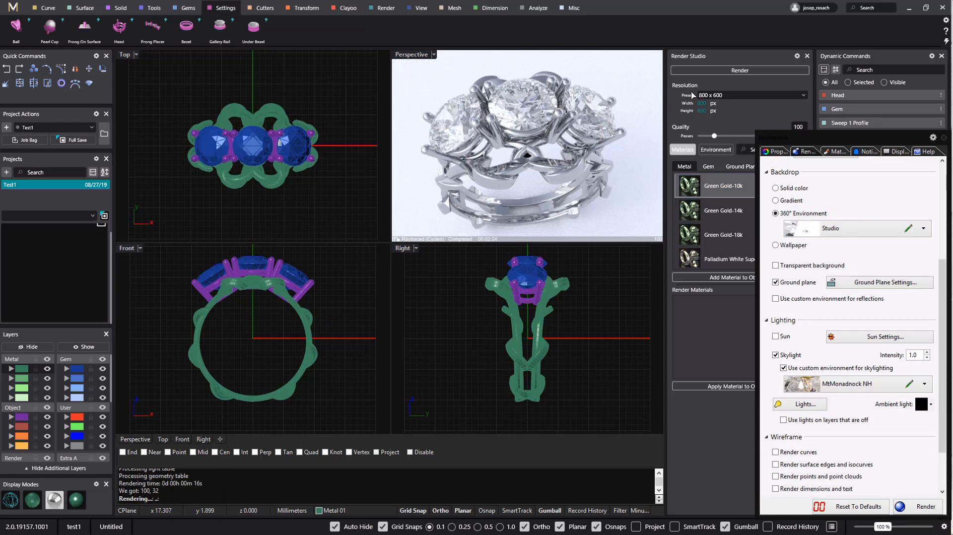
pyautogui.moveTo(637, 106)
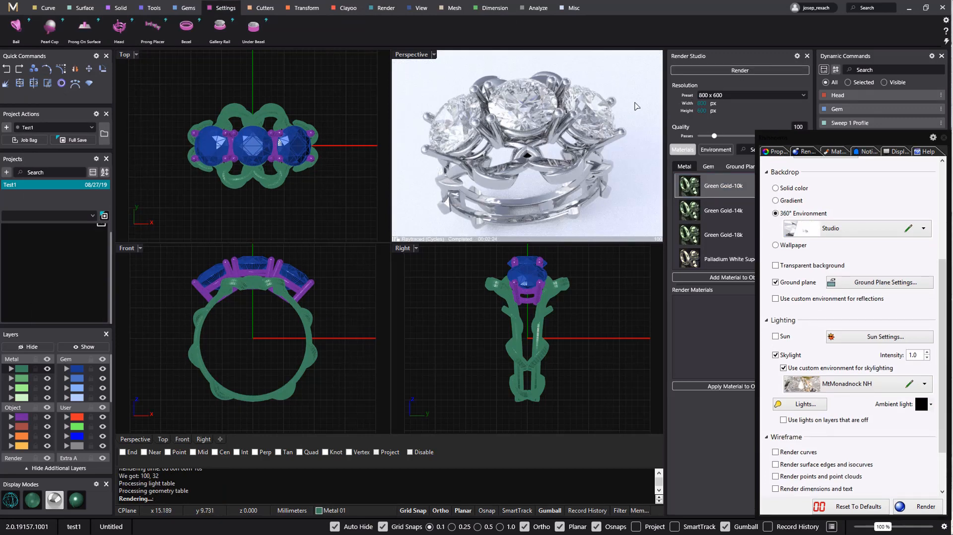